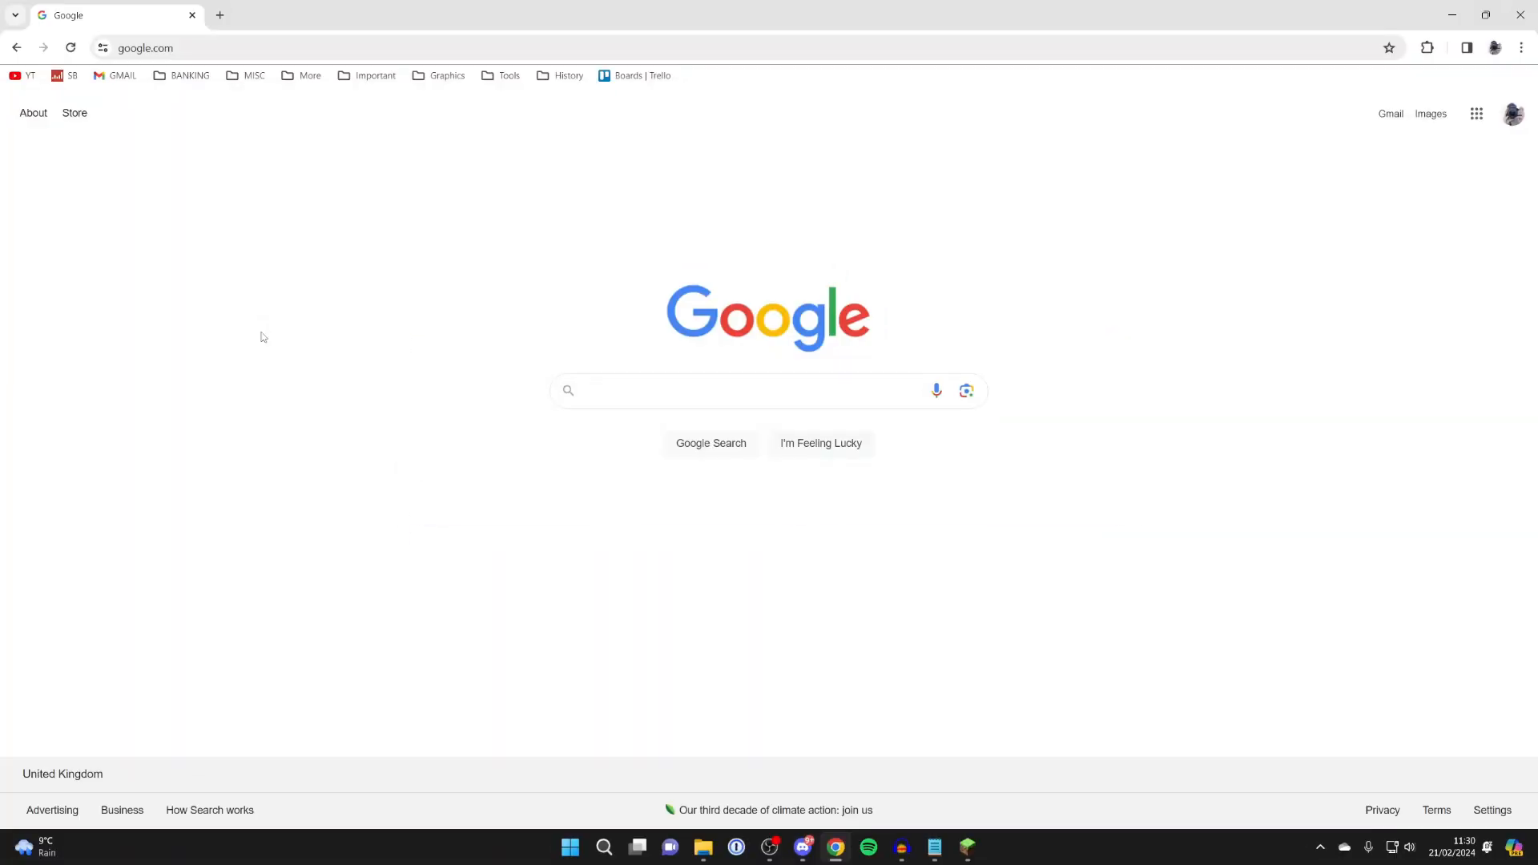
{"action": "mouse_move", "coordinate": [578, 368]}
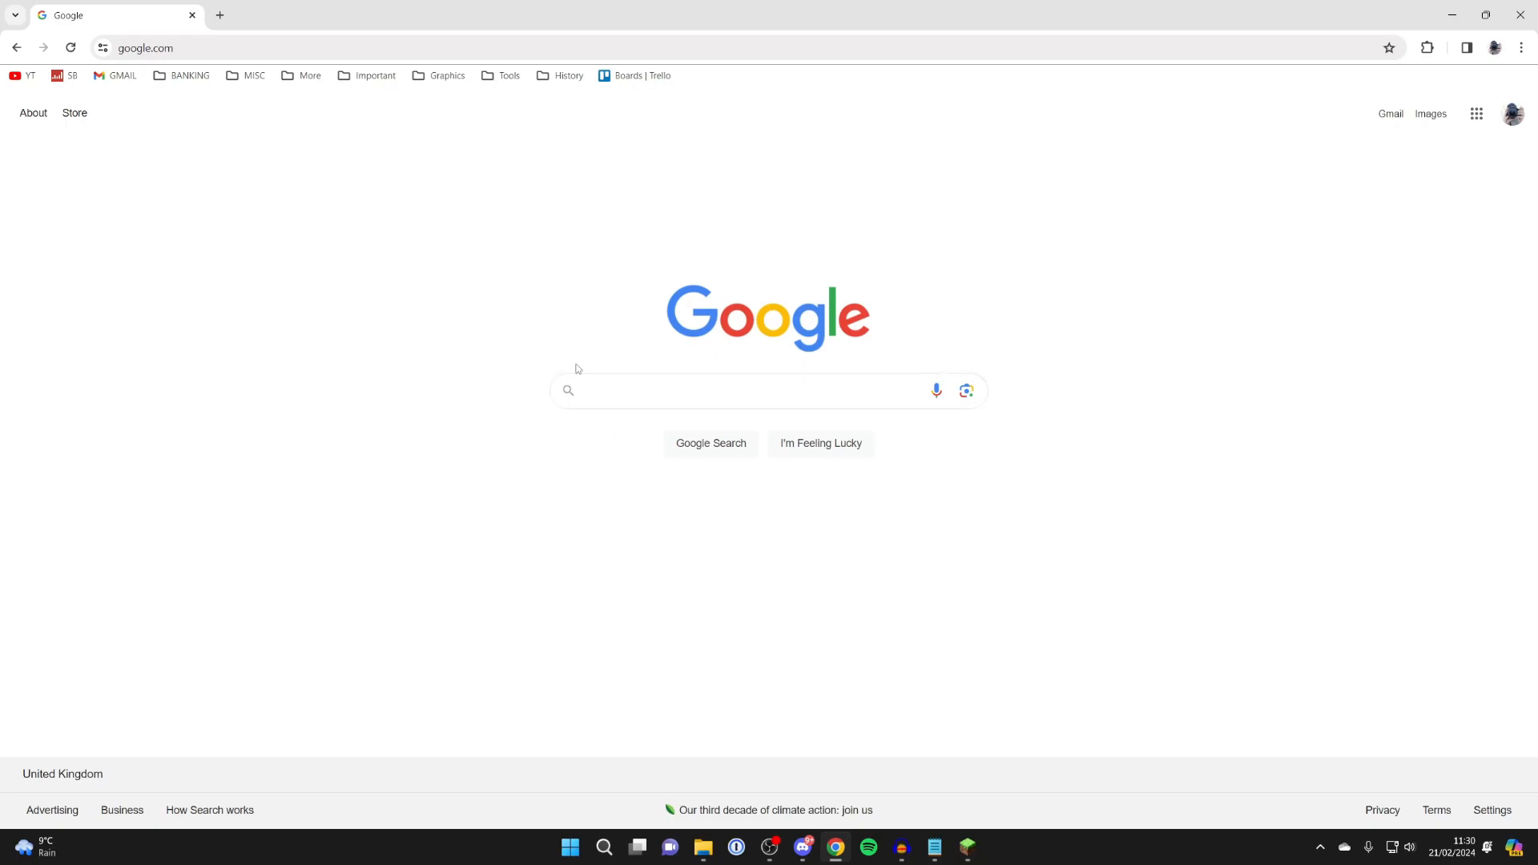
Search Google for 'create qr code' and scroll to the QR Code Generator result
{"action": "type", "text": "create"}
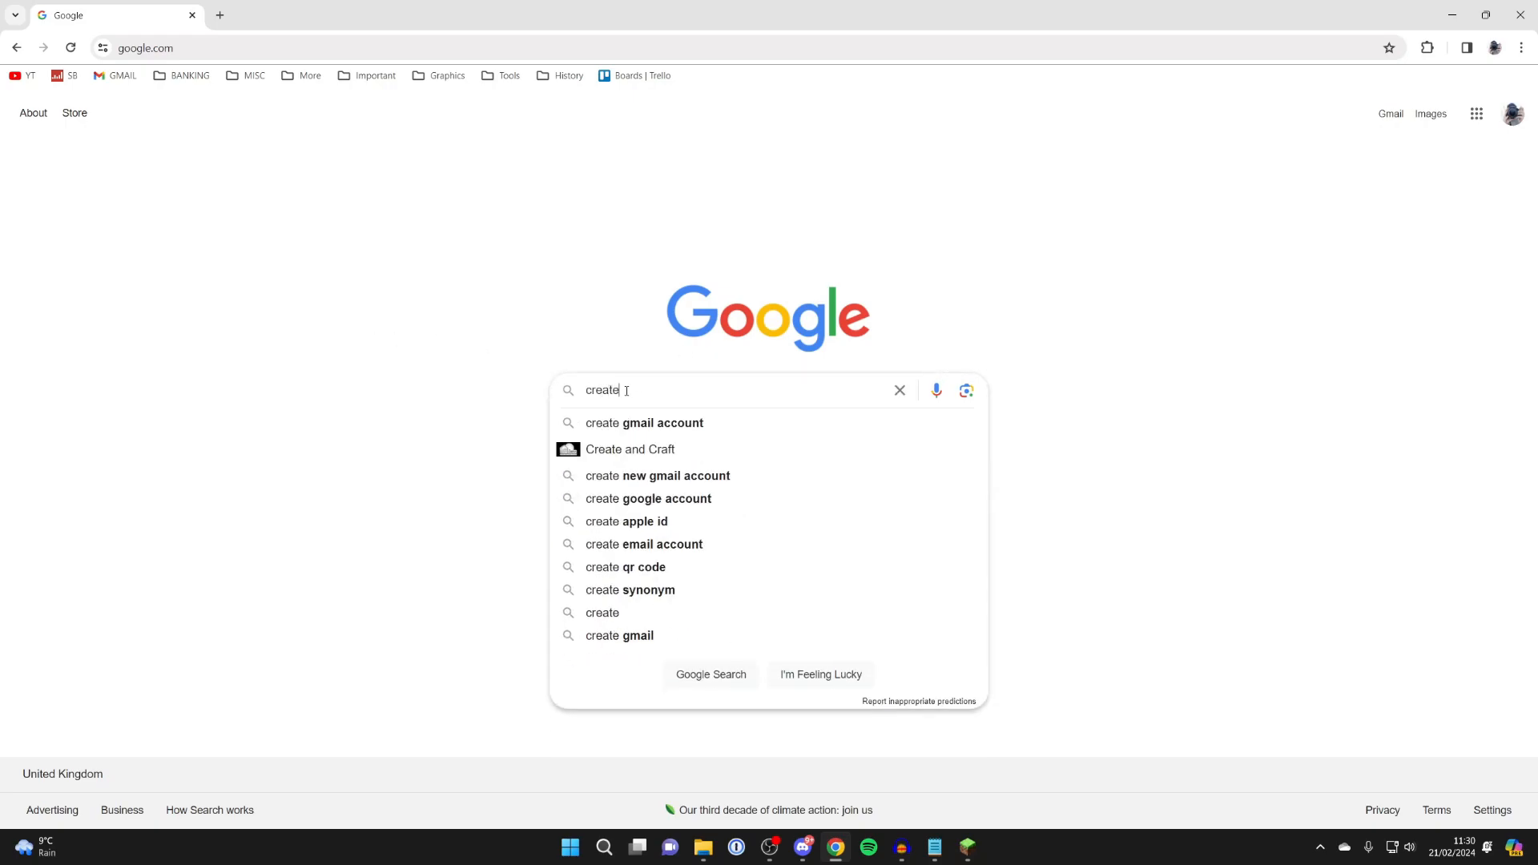
{"action": "left_click", "coordinate": [625, 568]}
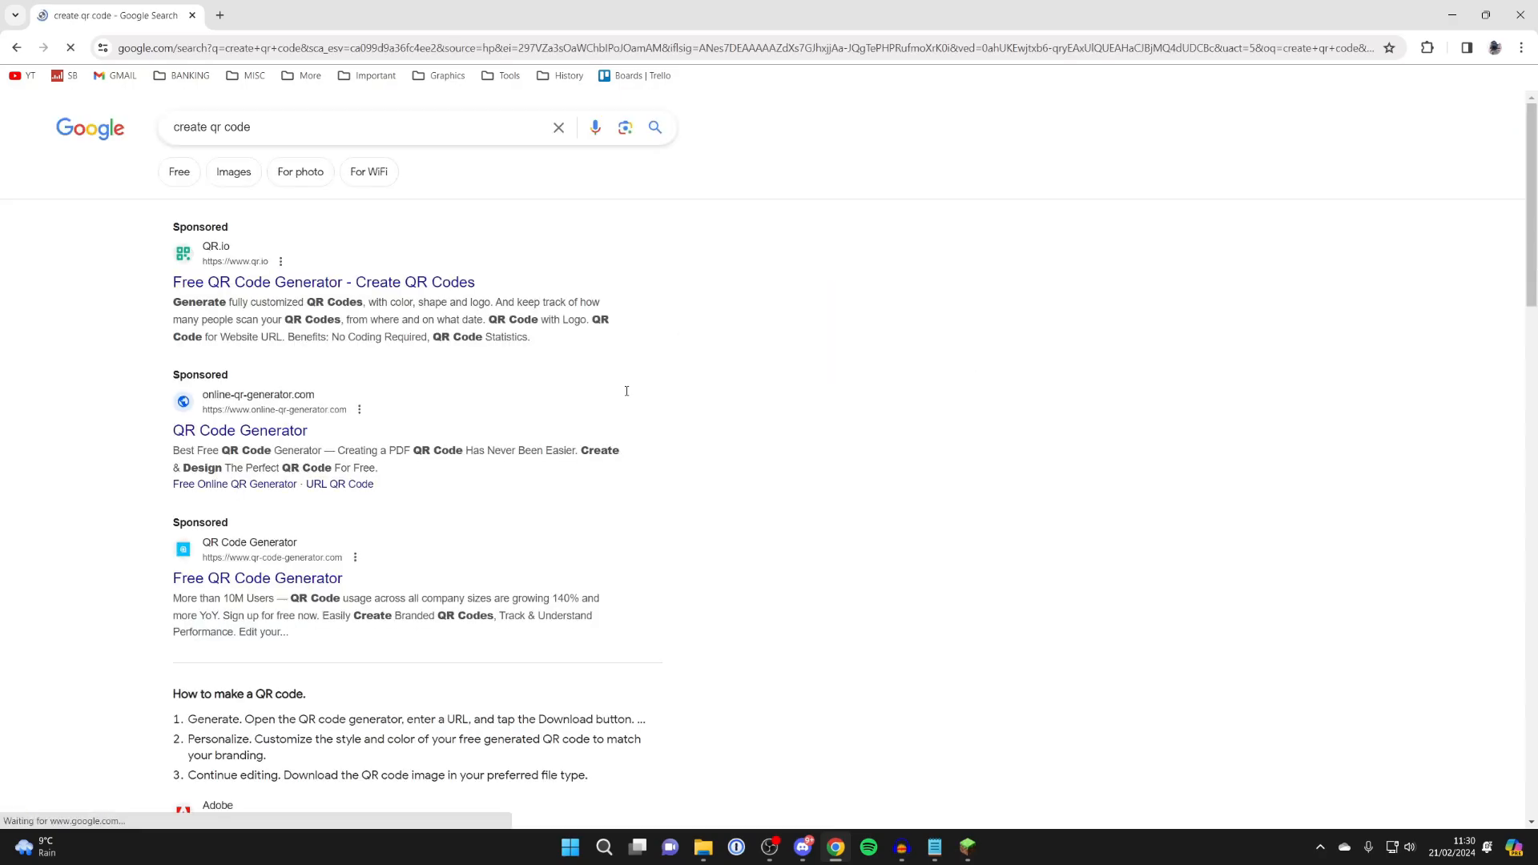
{"action": "scroll", "scroll_direction": "down", "scroll_amount": 3}
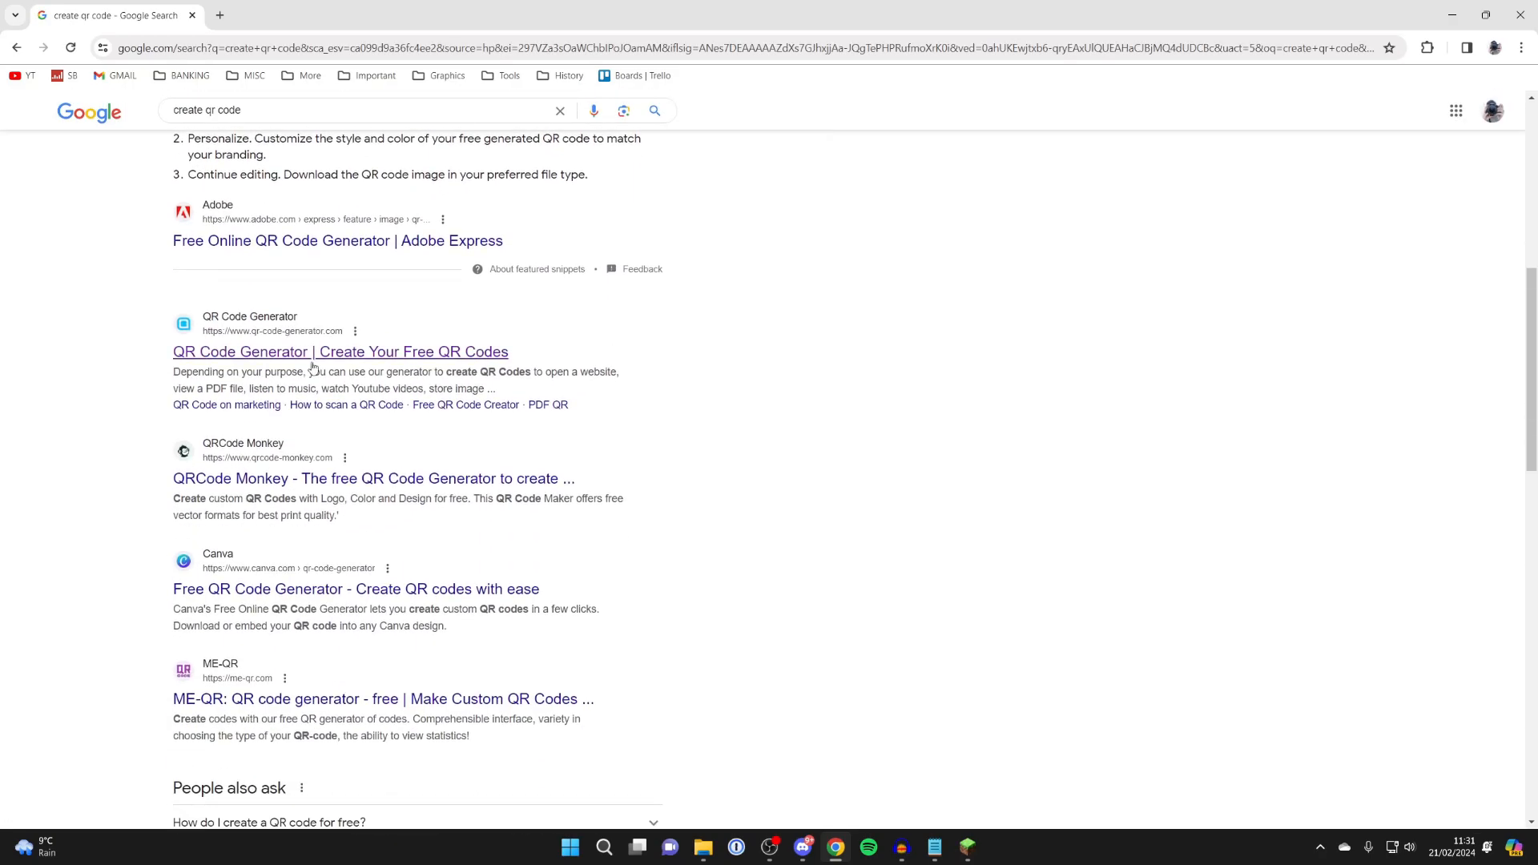
{"action": "mouse_move", "coordinate": [253, 356]}
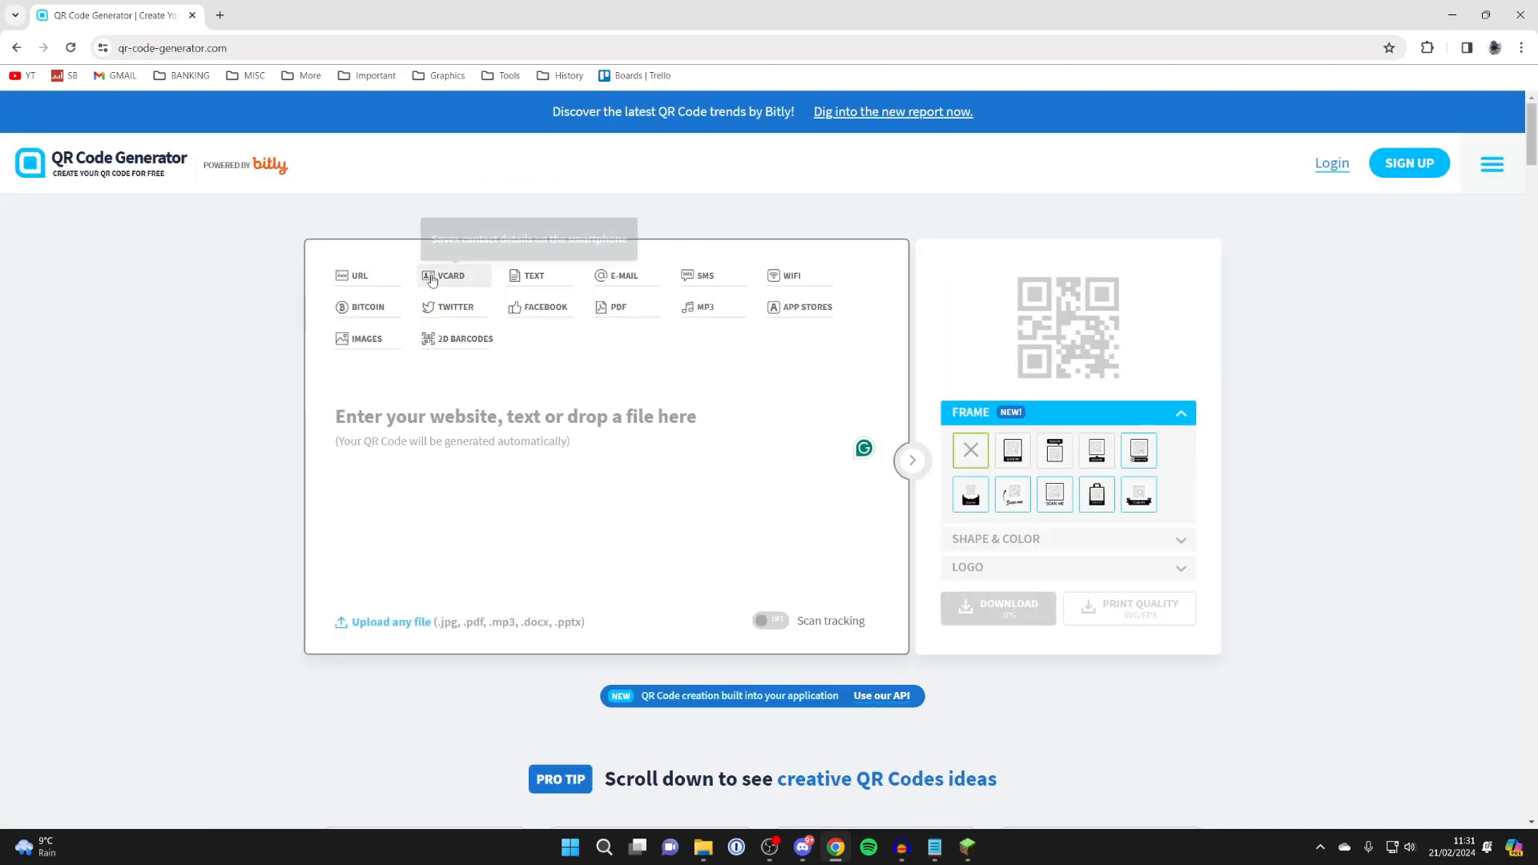
{"action": "mouse_move", "coordinate": [378, 234]}
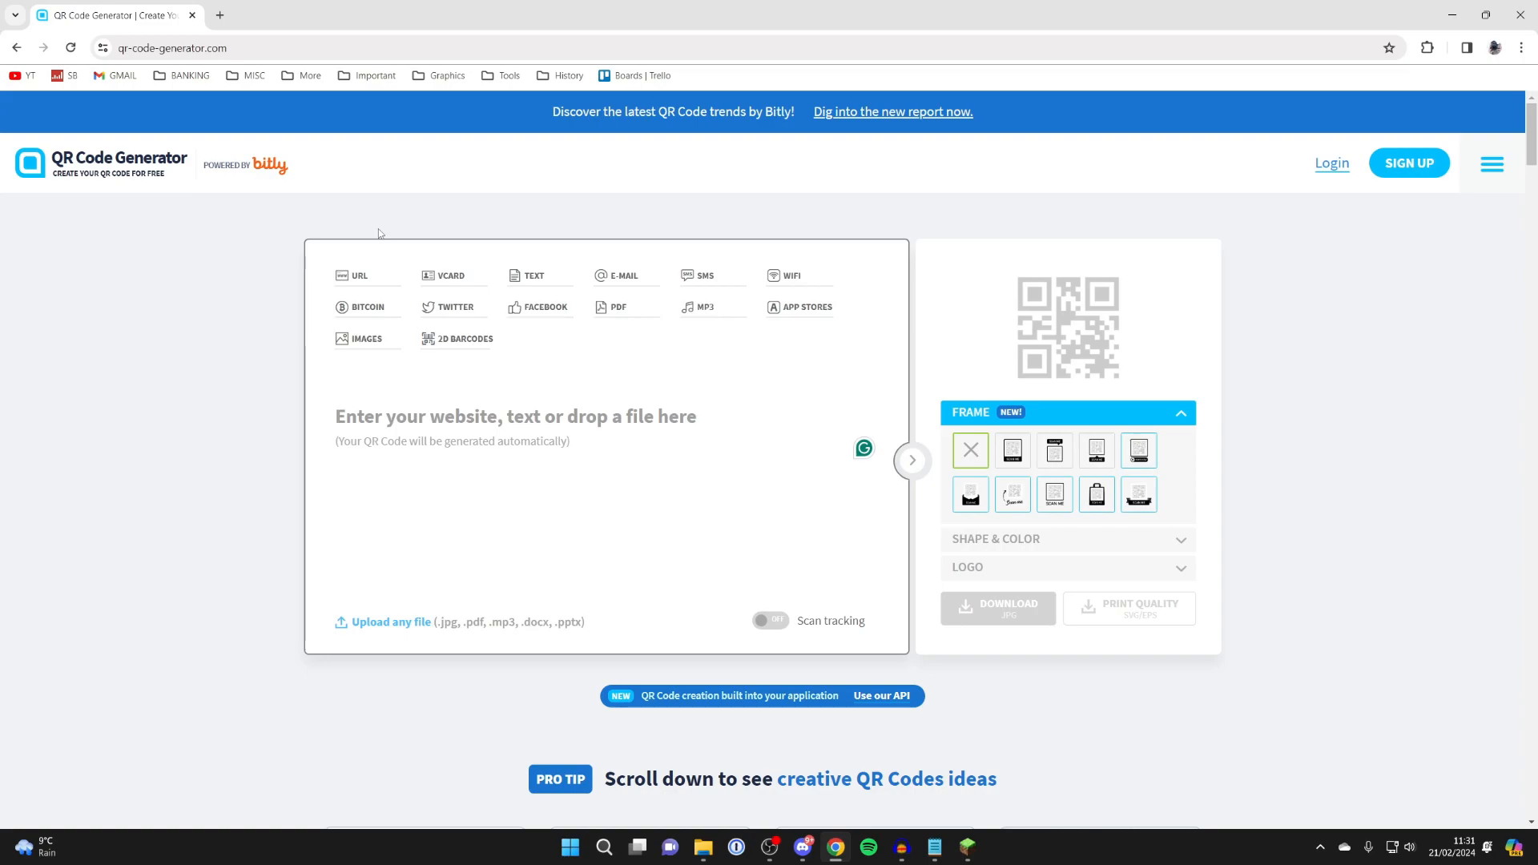
{"action": "mouse_move", "coordinate": [362, 279]}
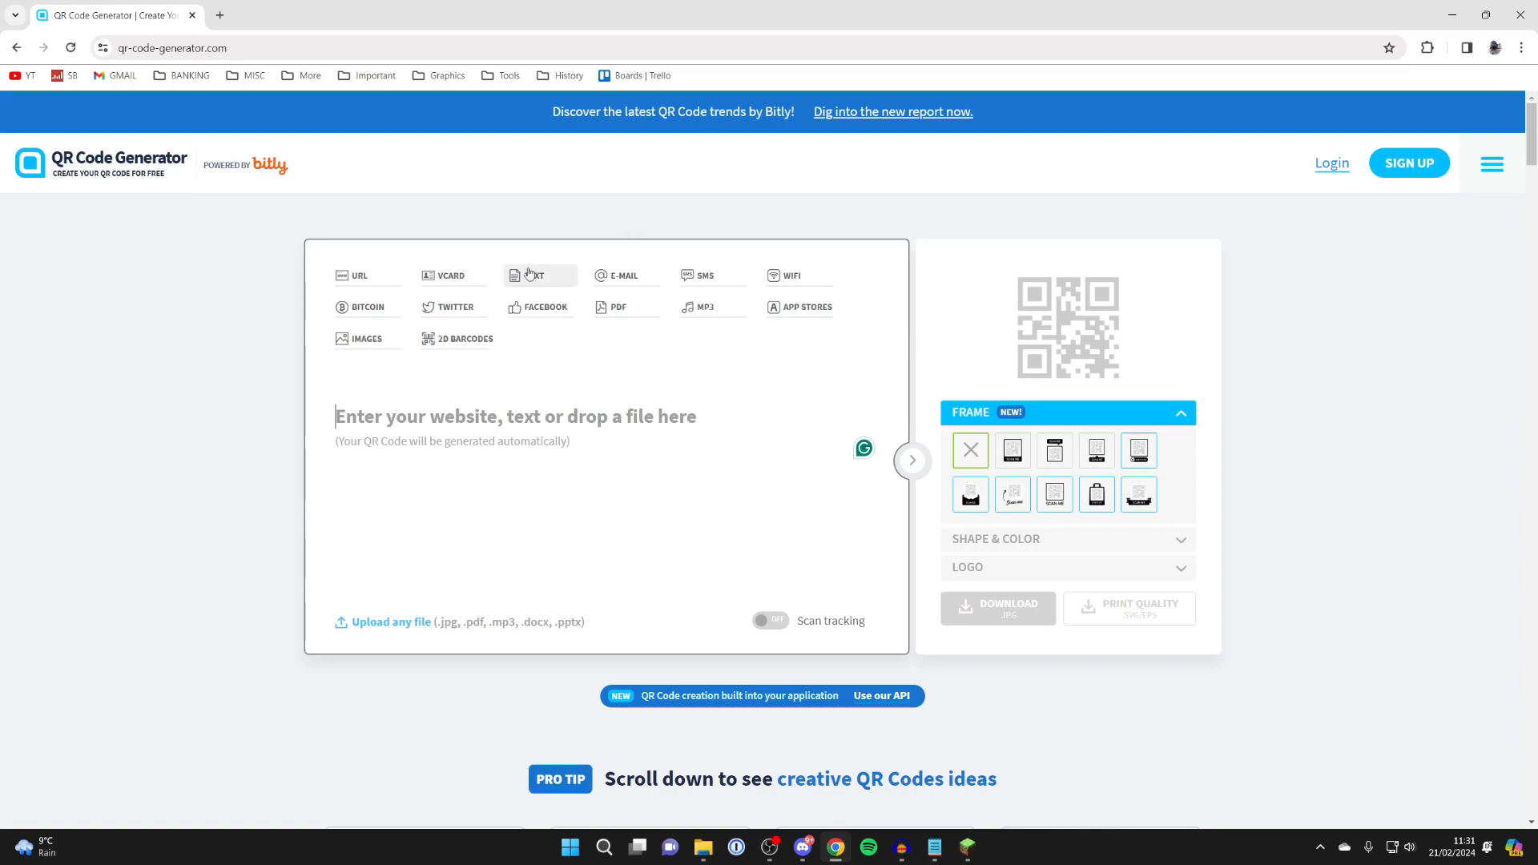
{"action": "mouse_move", "coordinate": [548, 207]}
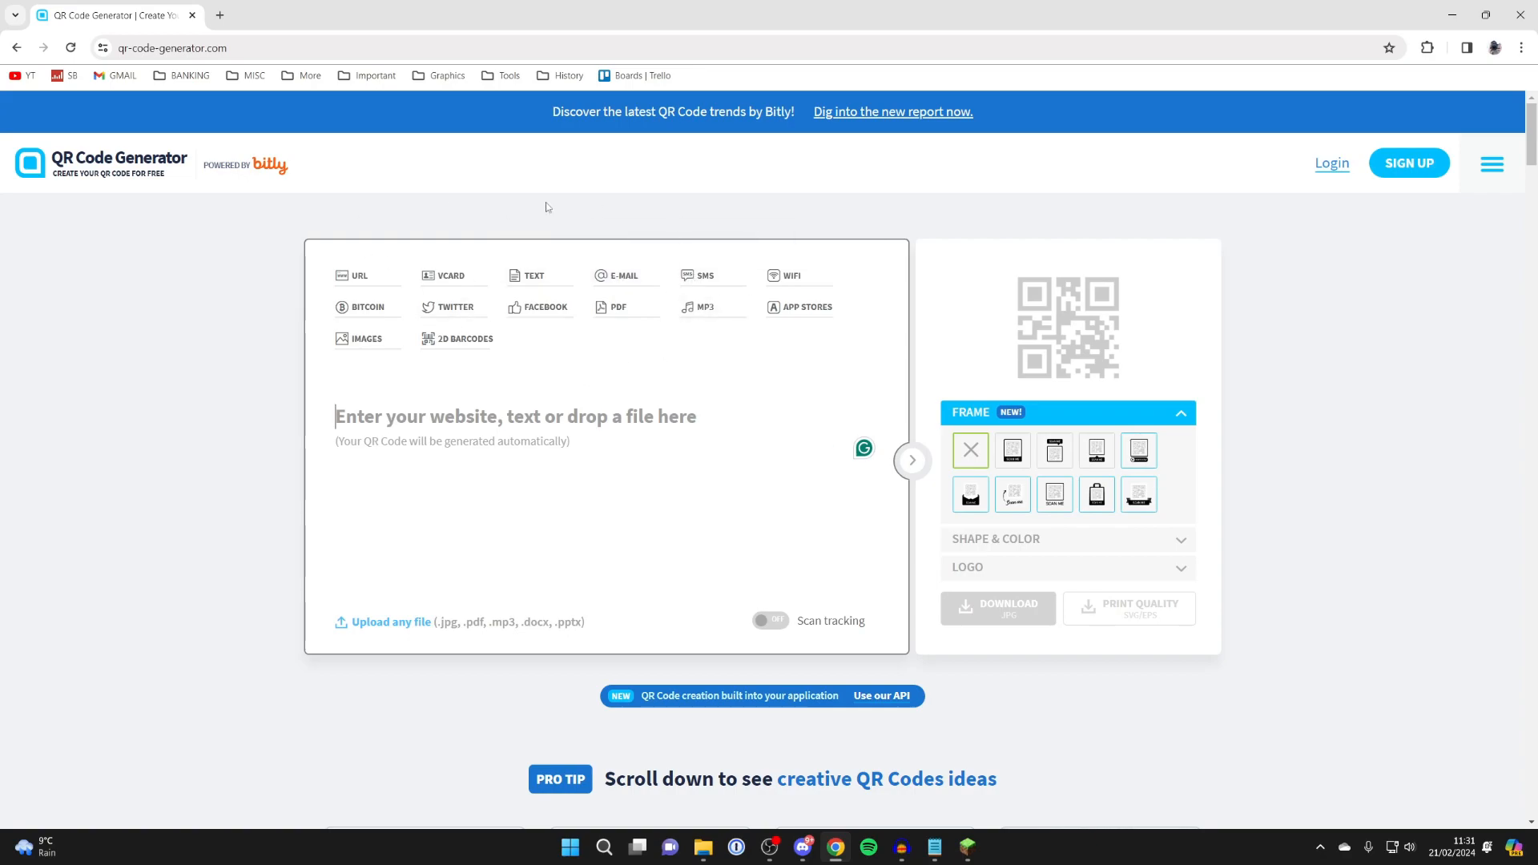
Choose the URL code type on qr-code-generator.com for a website link
{"action": "left_click", "coordinate": [359, 276]}
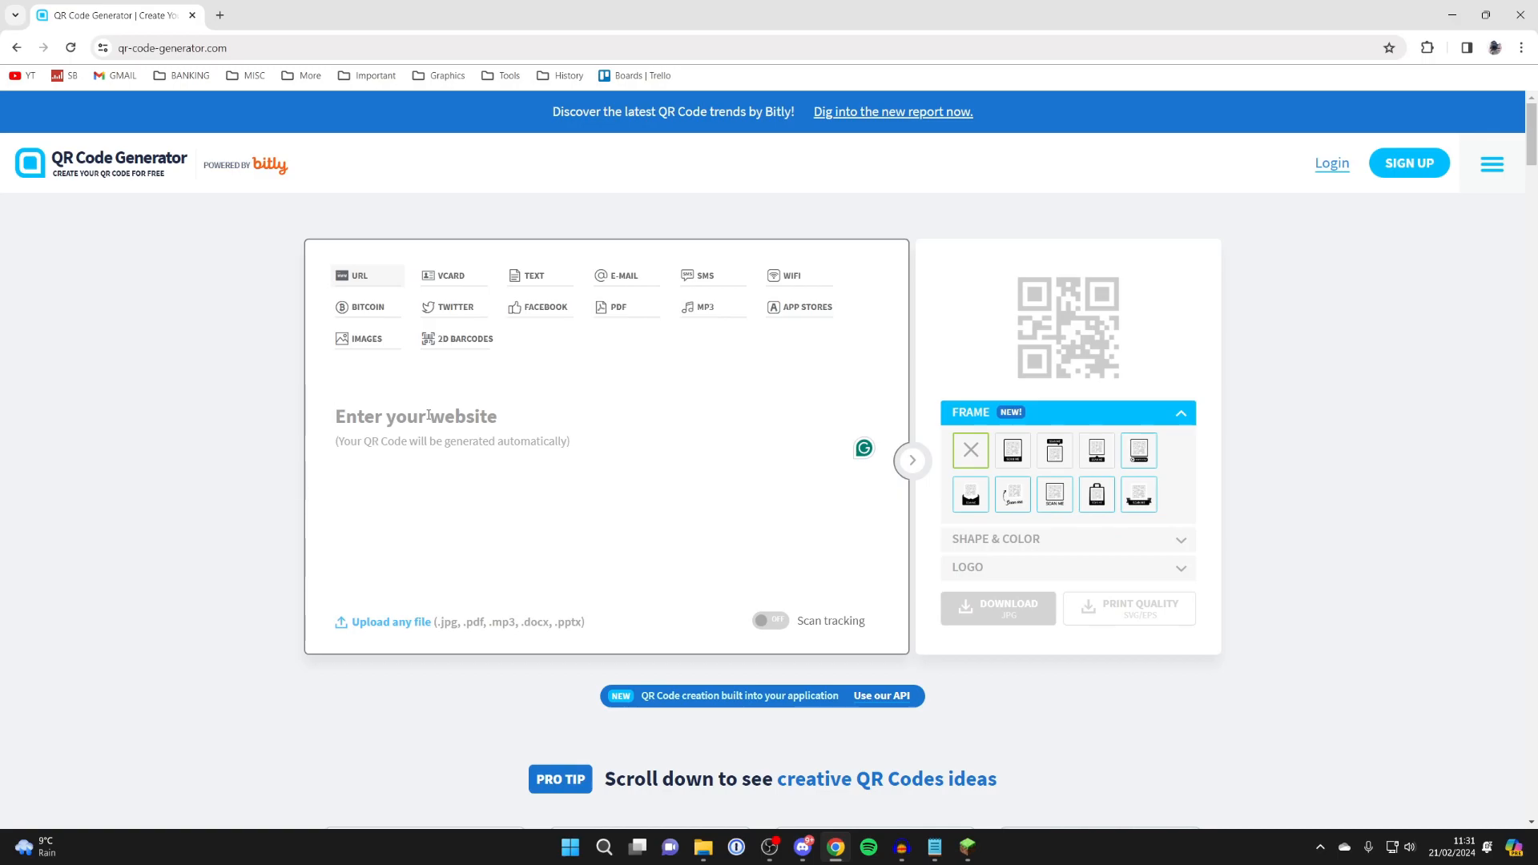
{"action": "type", "text": "https://youtube.com/@guiderealmvideos"}
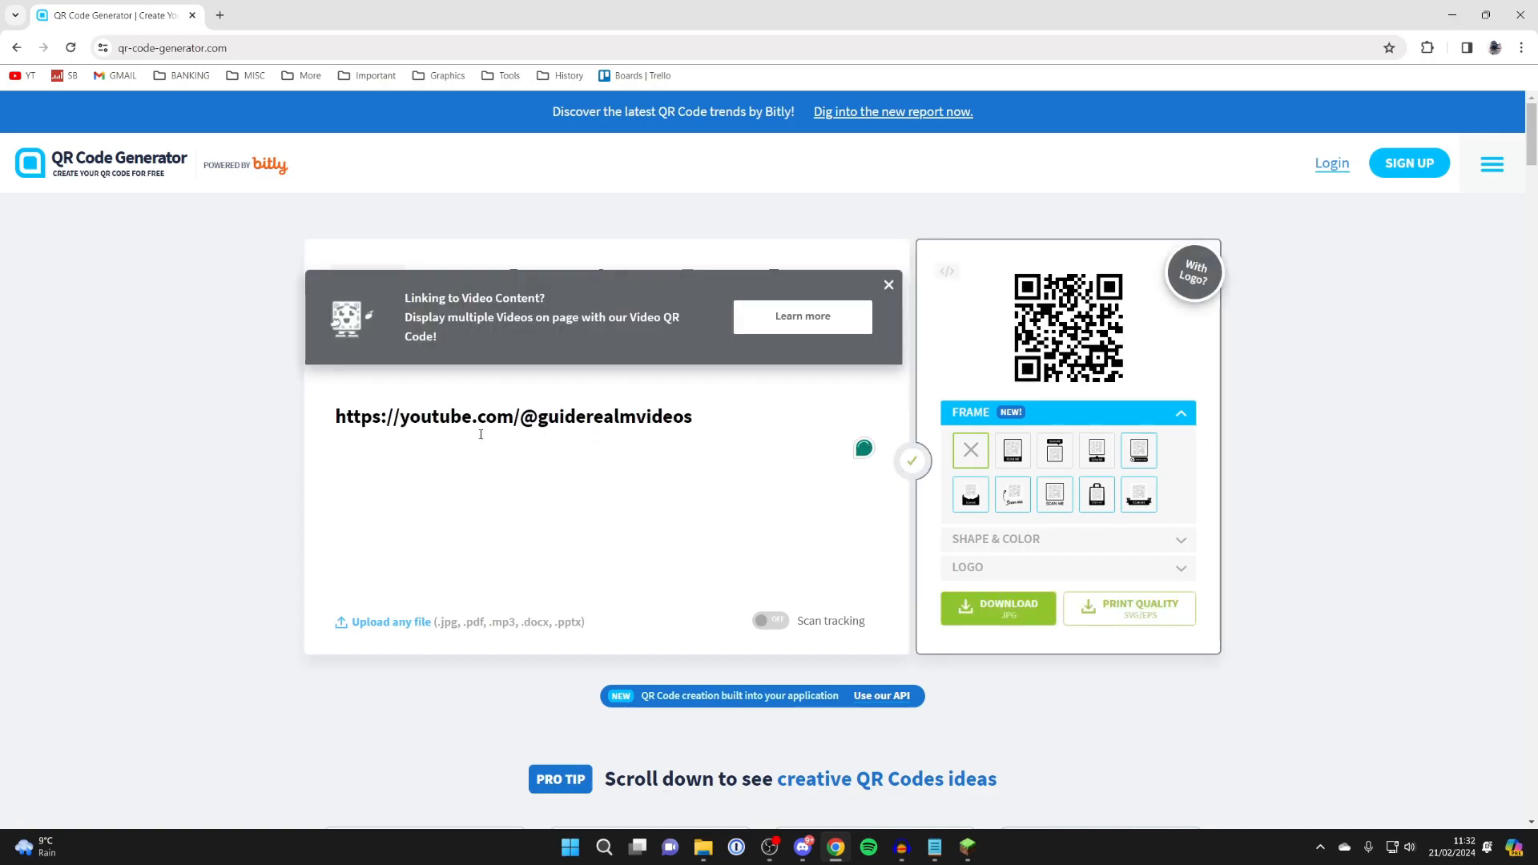
{"action": "mouse_move", "coordinate": [645, 445]}
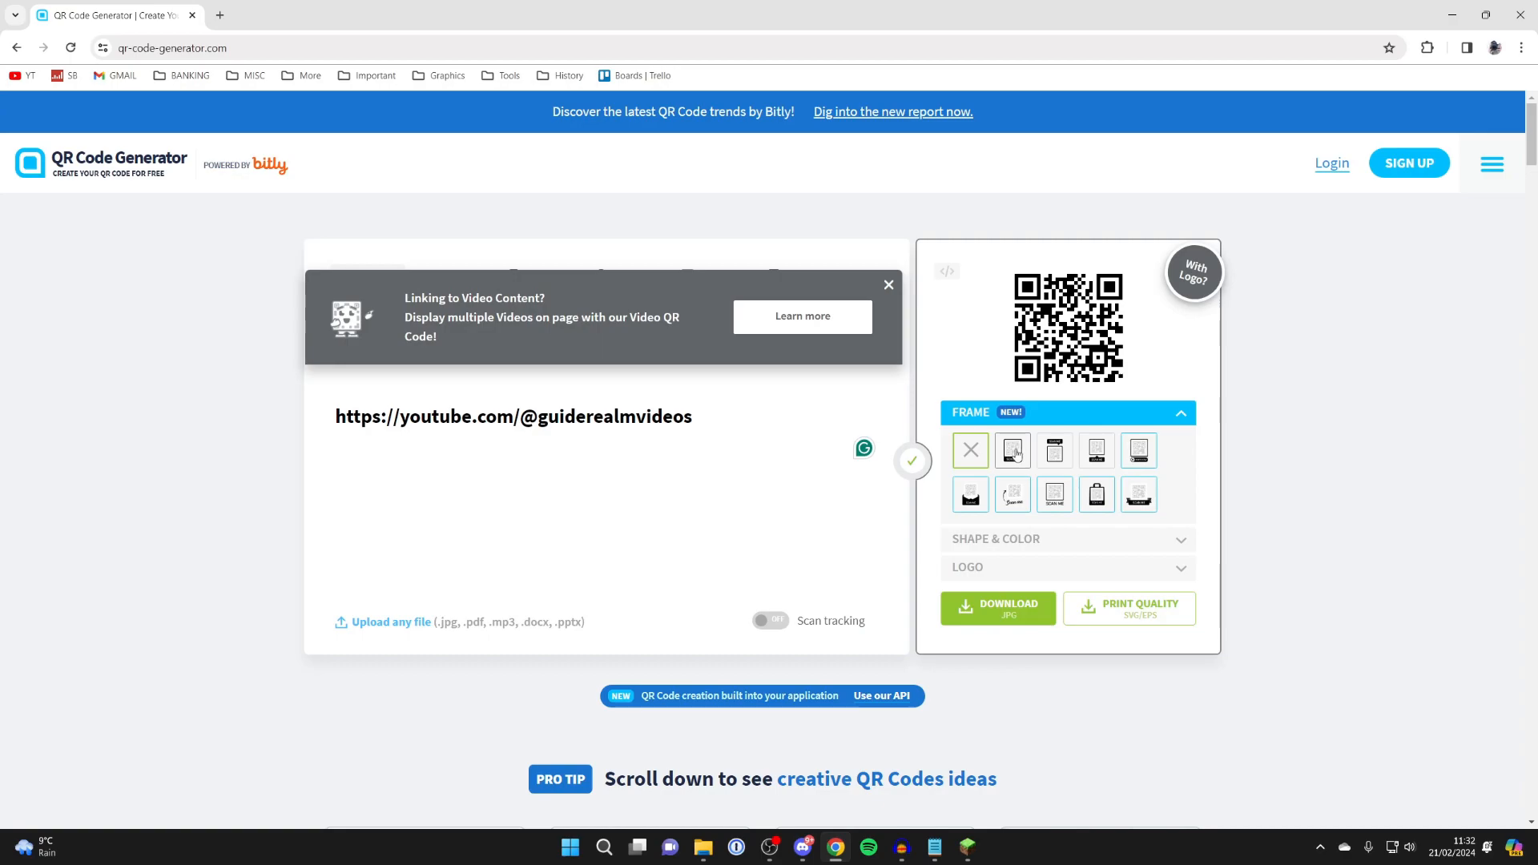
{"action": "left_click", "coordinate": [1055, 451]}
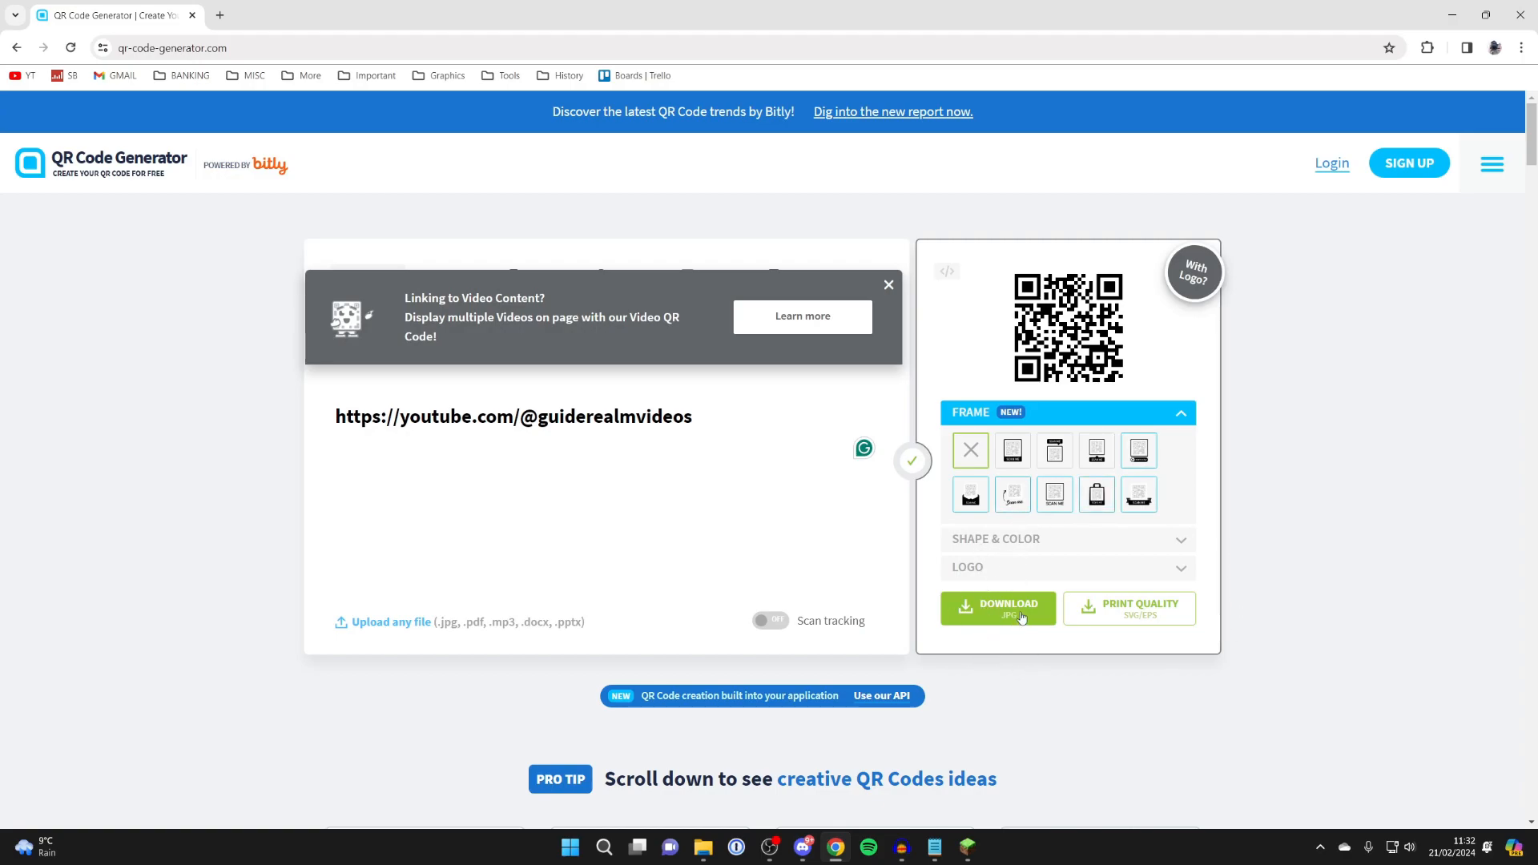
{"action": "left_click", "coordinate": [998, 609]}
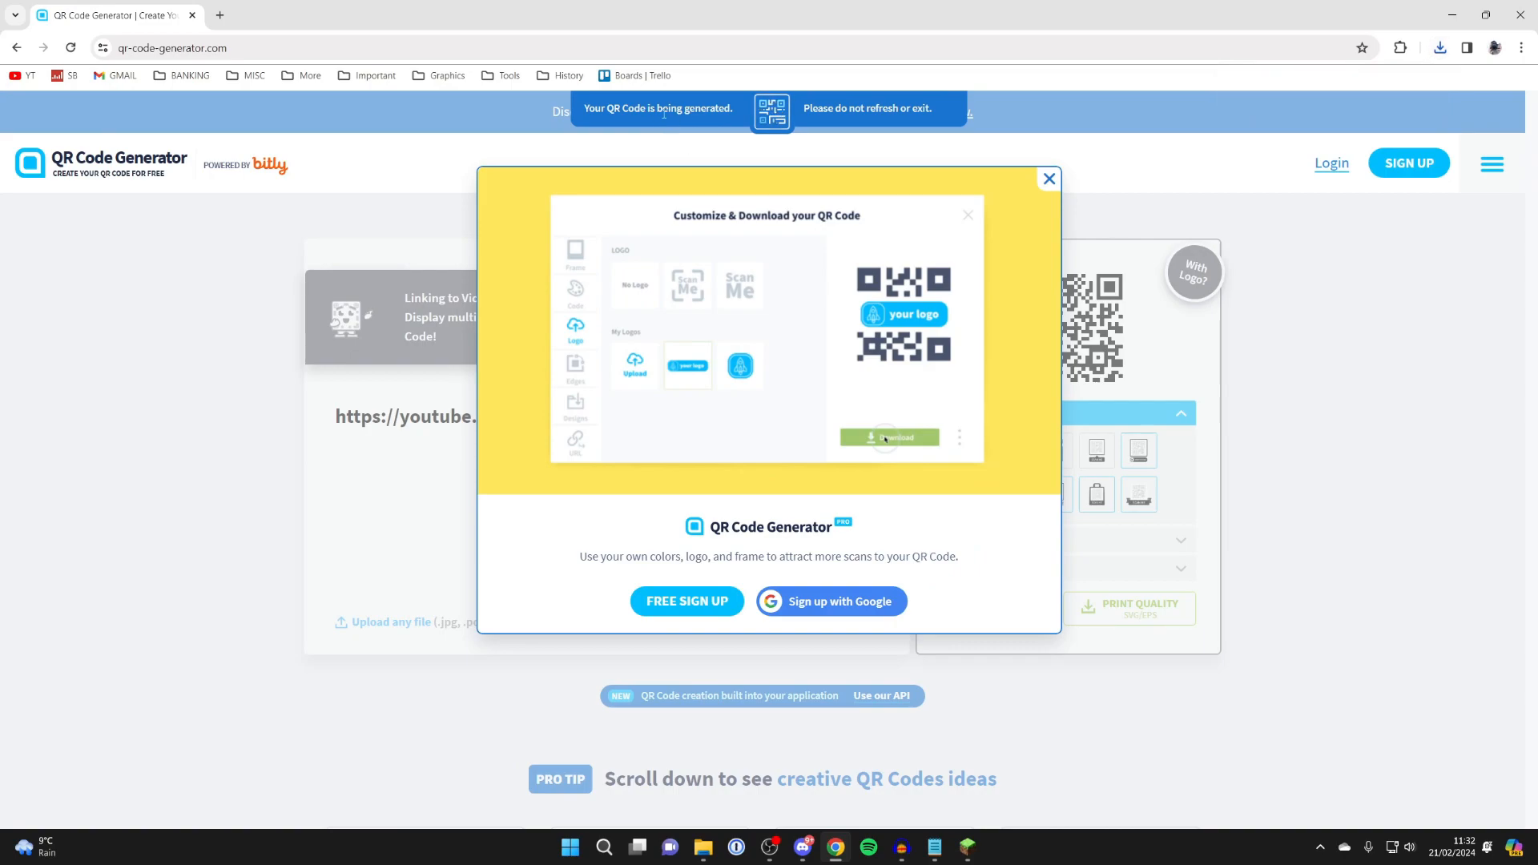
{"action": "left_click", "coordinate": [1439, 47]}
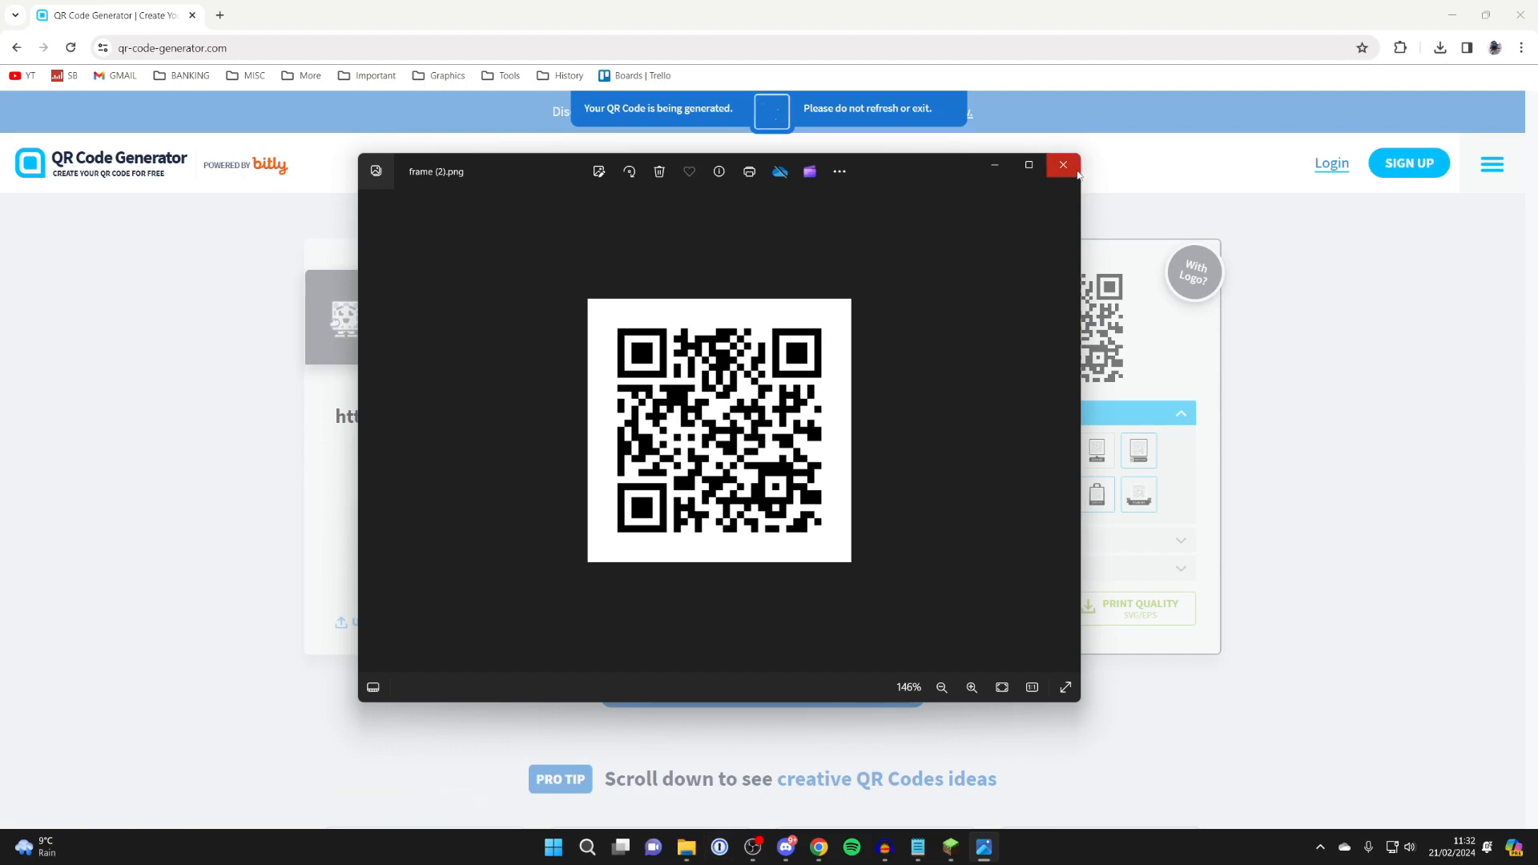
{"action": "mouse_move", "coordinate": [1064, 173]}
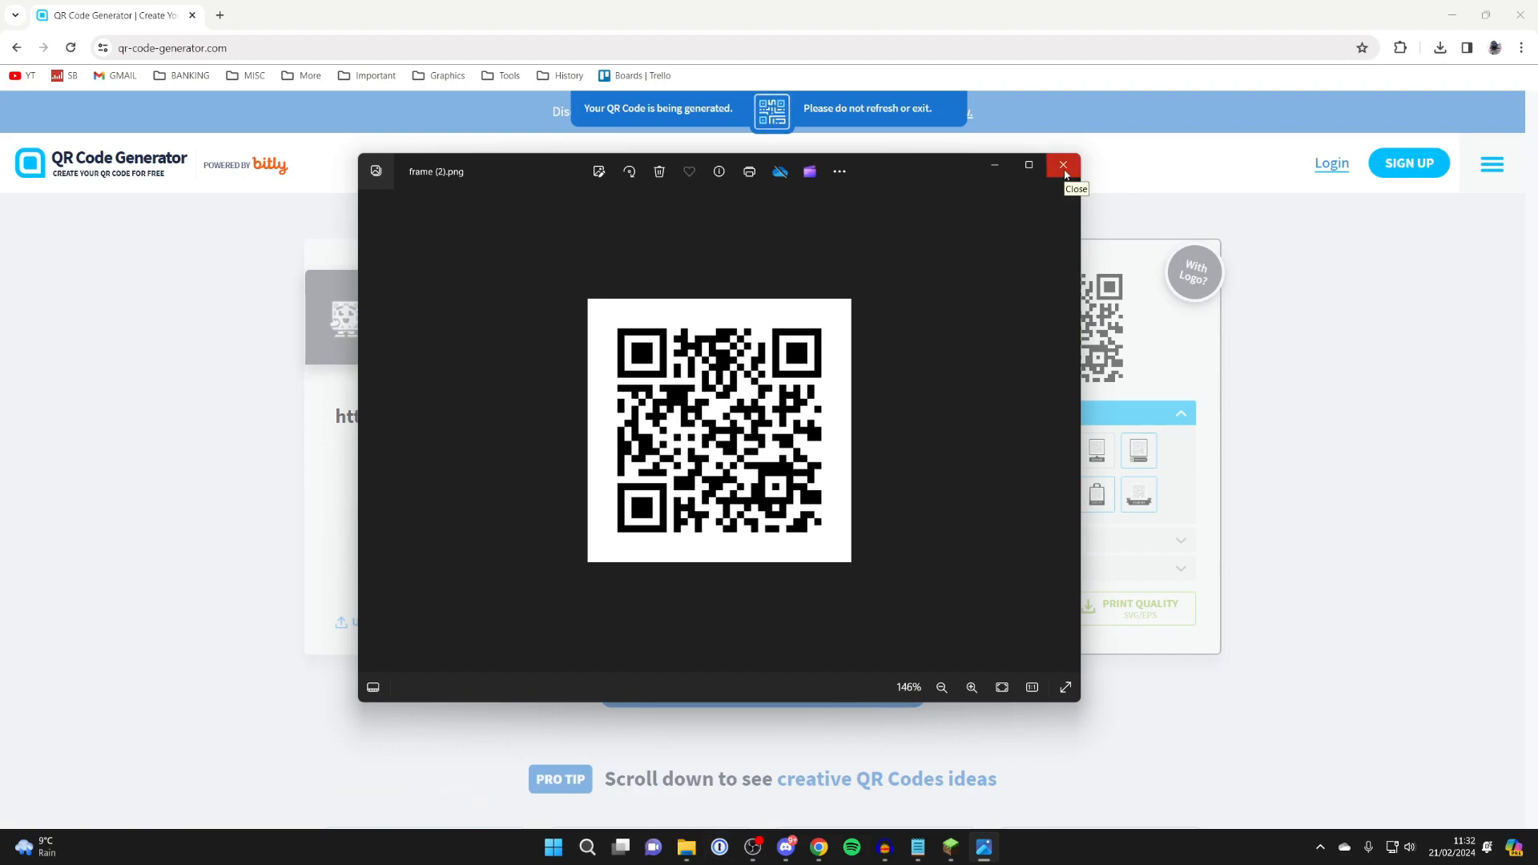